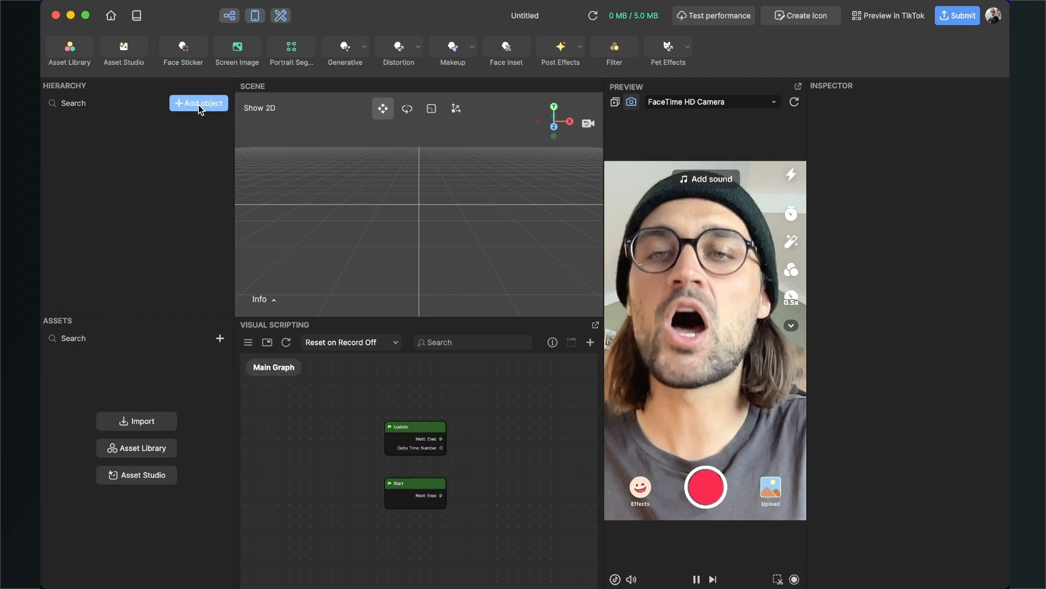
- Bring up the Post Effect category of the Hierarchy's add-object menu
{"action": "left_click", "coordinate": [198, 102]}
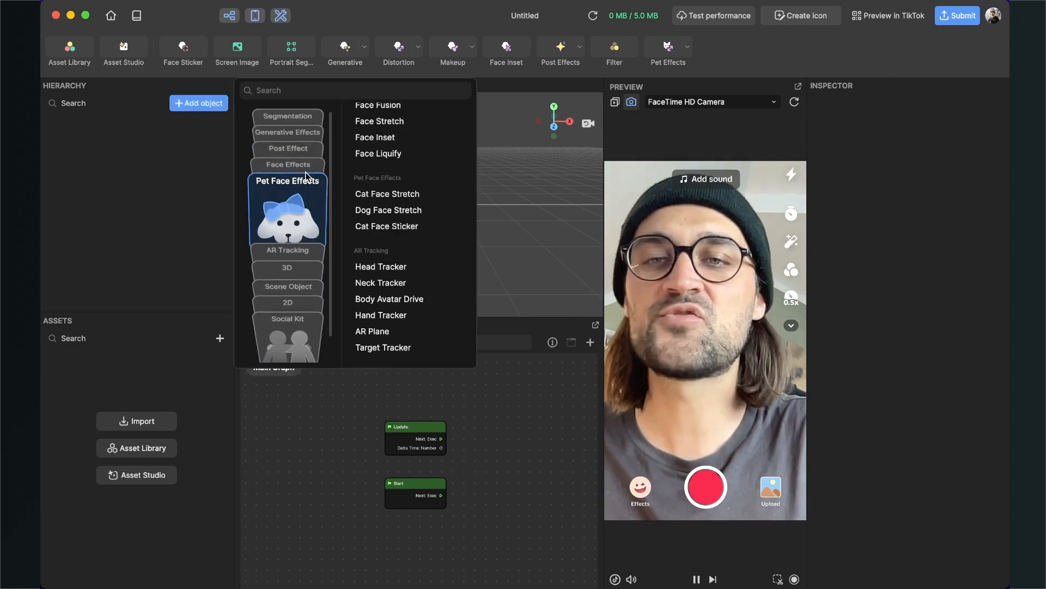
{"action": "left_click", "coordinate": [287, 149]}
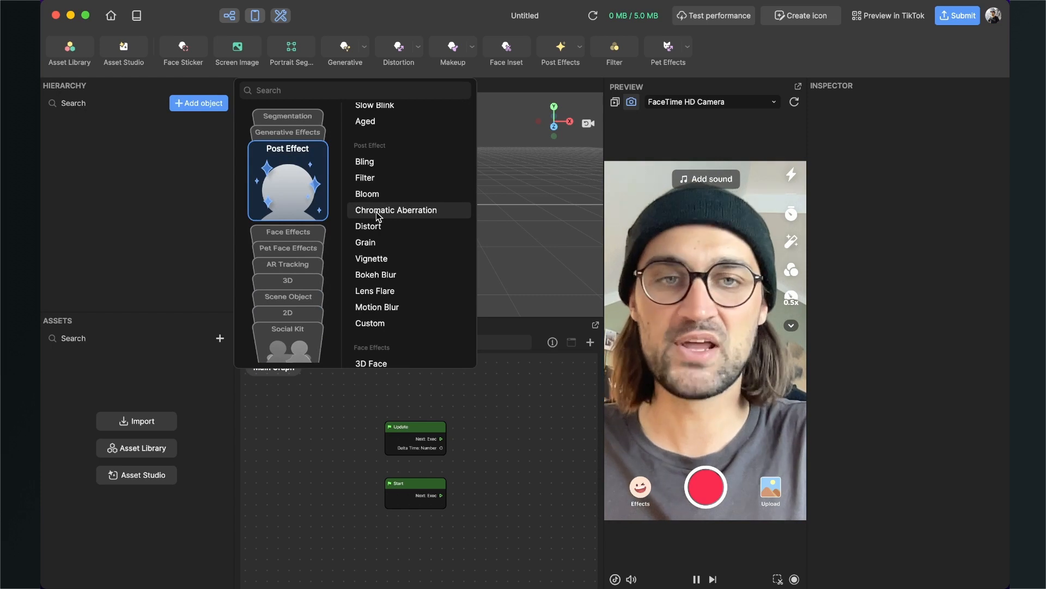
- Add a Chromatic Aberration post effect to the scene at its default intensity 1.00
{"action": "left_click", "coordinate": [397, 209]}
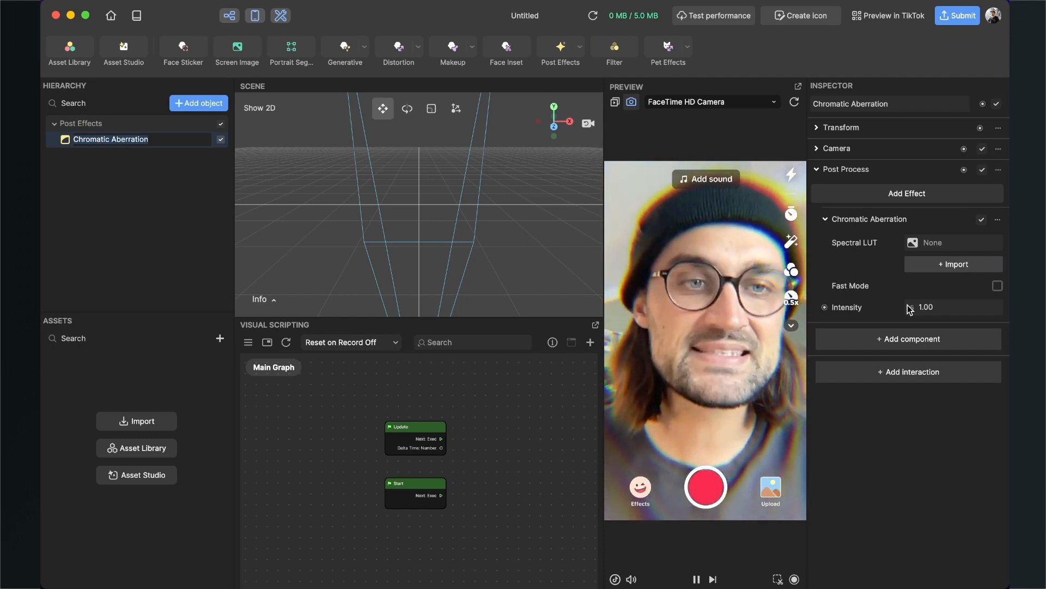
- Change the Chromatic Aberration Intensity value in the Inspector to 0.40
{"action": "left_click", "coordinate": [947, 307]}
{"action": "type", "text": "5"}
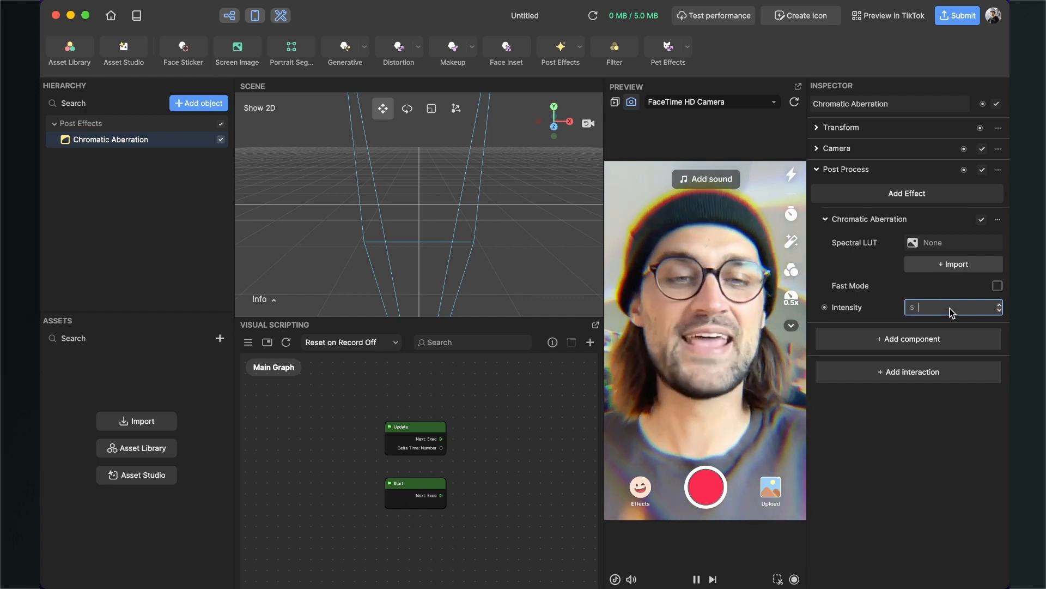
{"action": "type", "text": "10.00"}
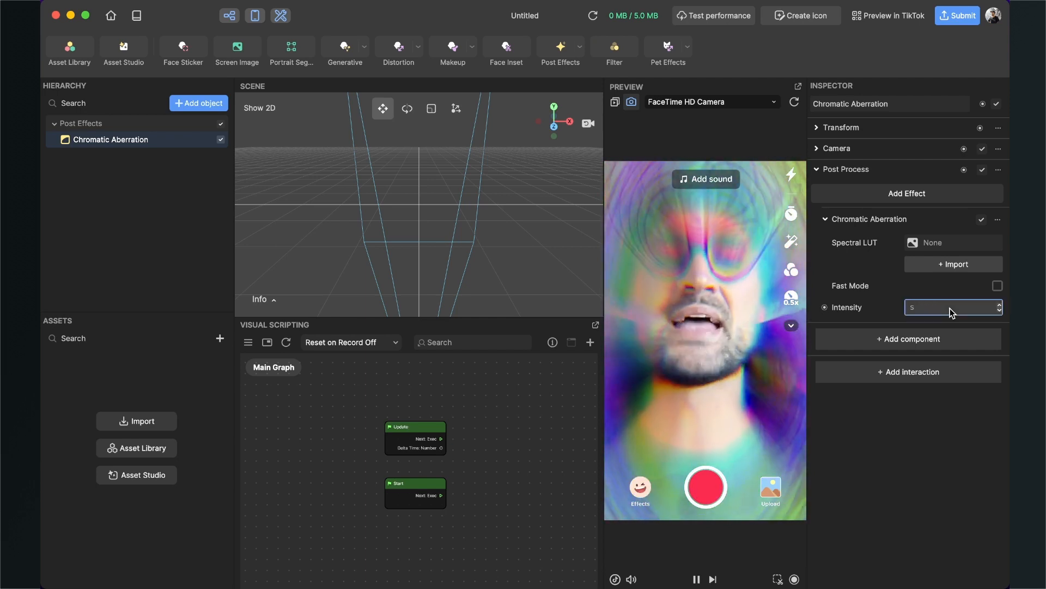
{"action": "type", "text": "0."}
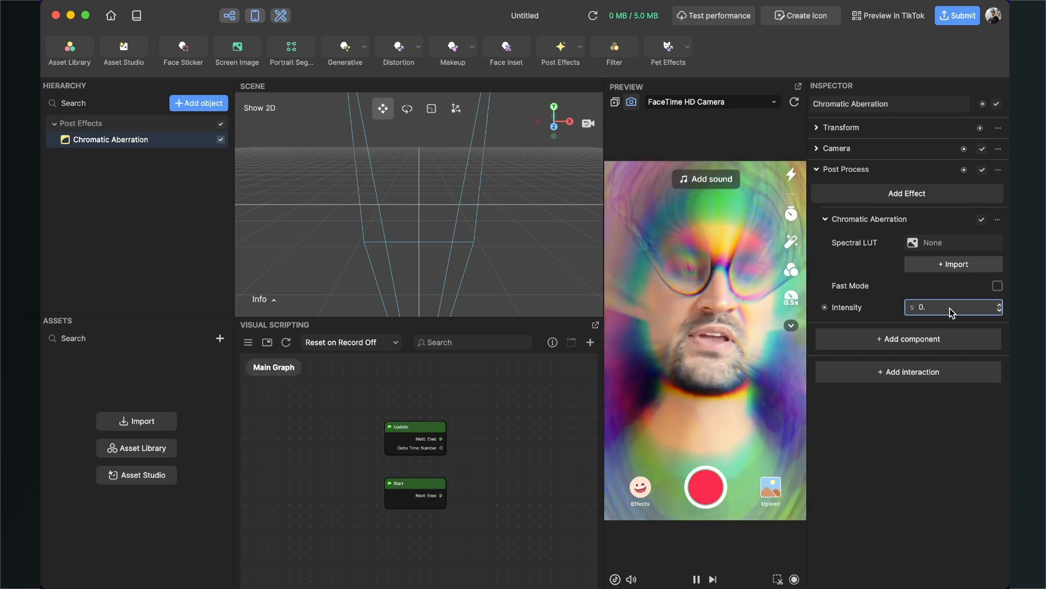
{"action": "type", "text": "0.40"}
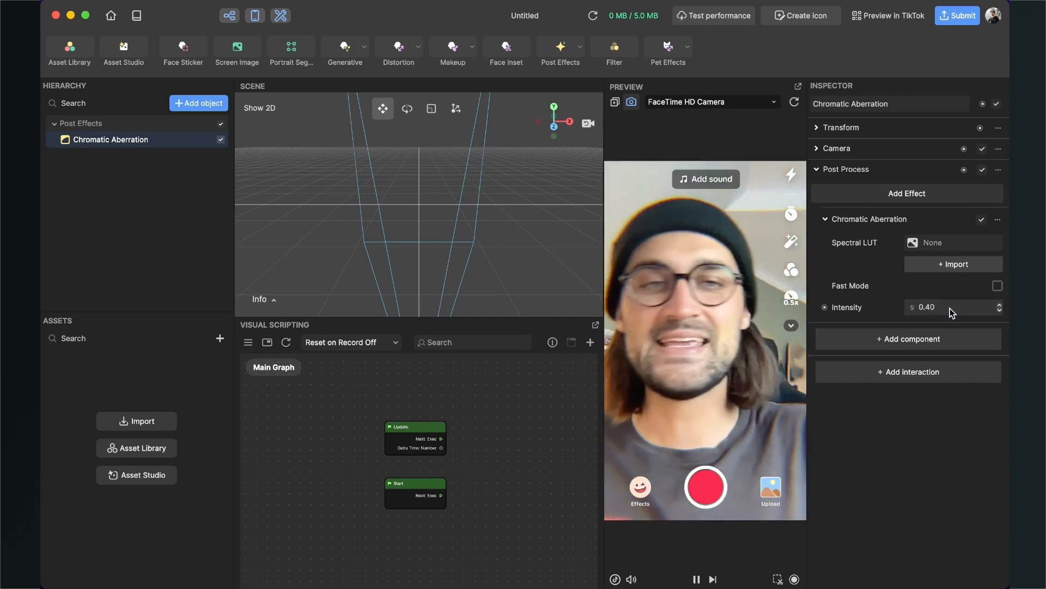